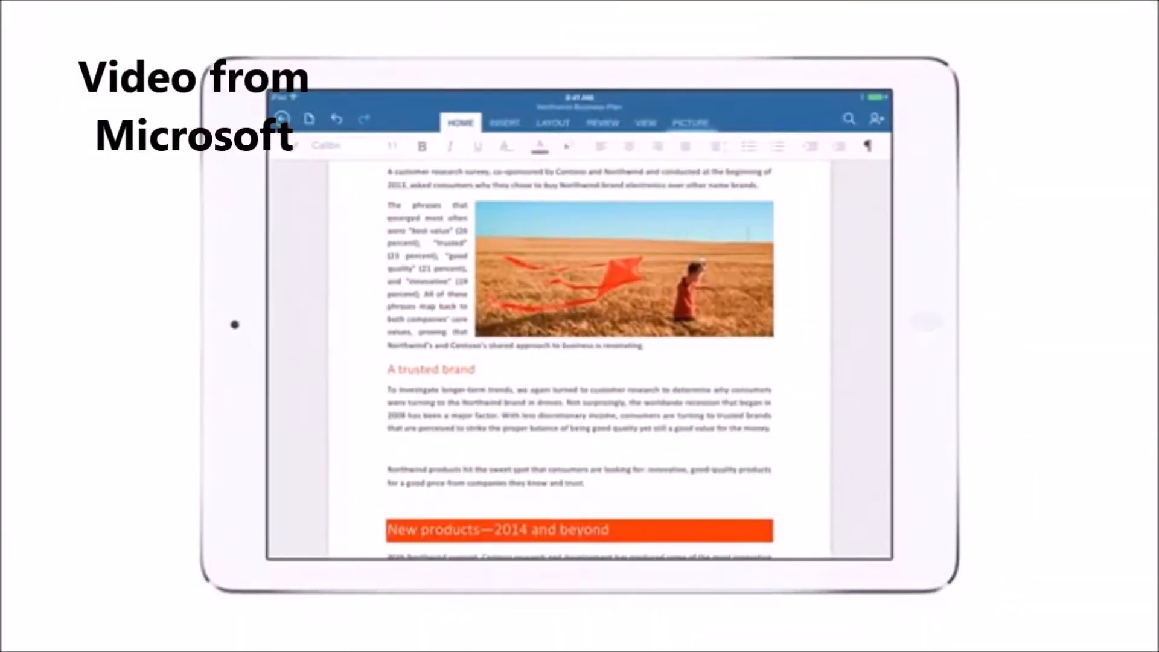
# Create a new Word document from a template in the gallery
pyautogui.click(592, 160)
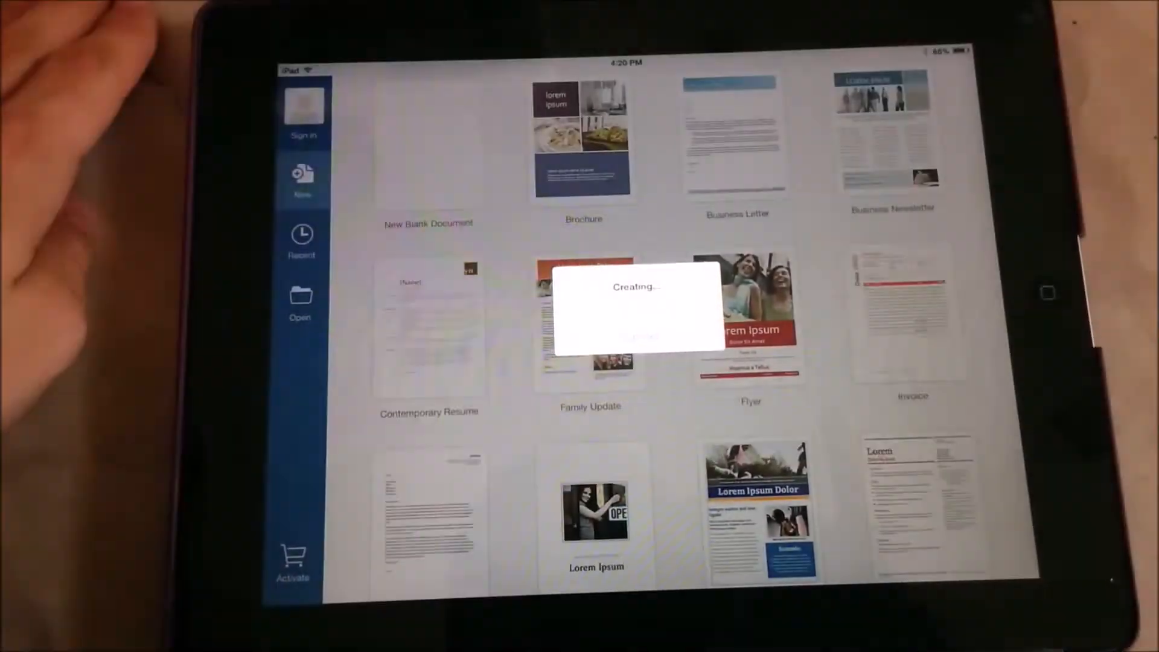
# Scroll through the read-only letter document, then start a second document from the Brochure template
pyautogui.click(751, 319)
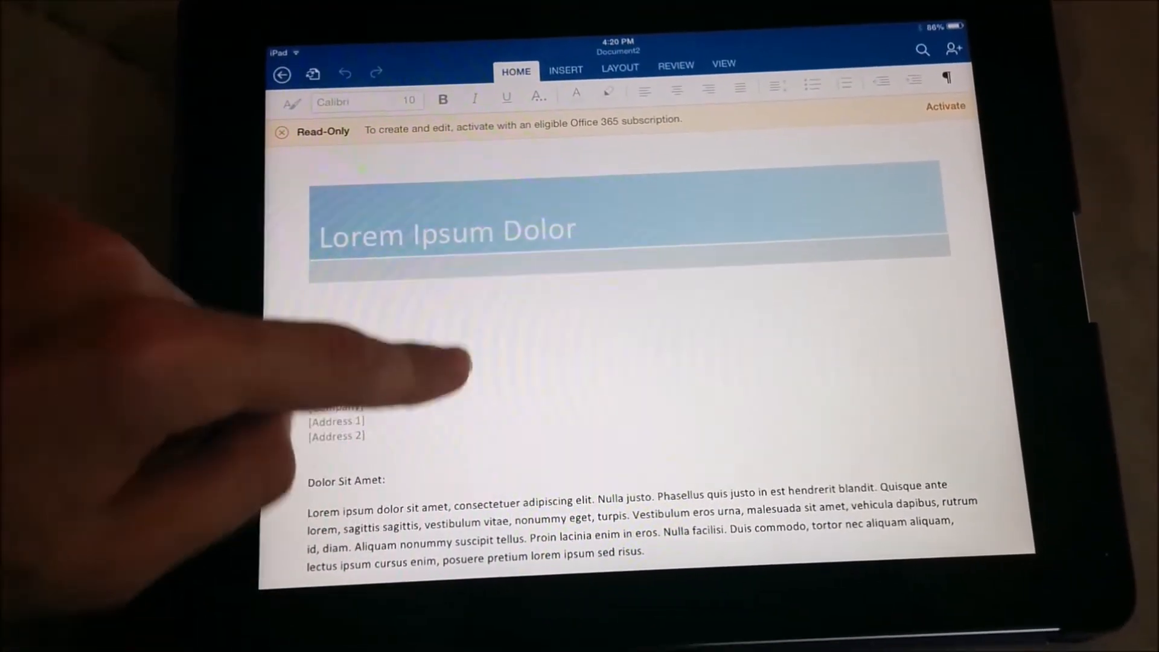
pyautogui.scroll(-3)
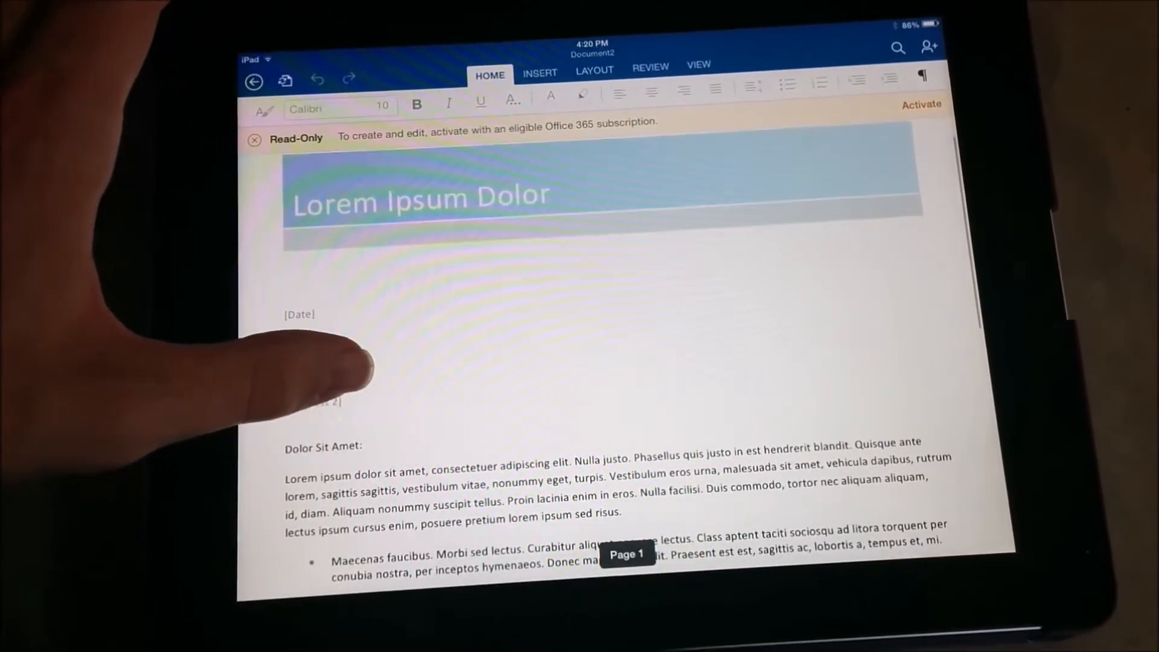
pyautogui.scroll(-3)
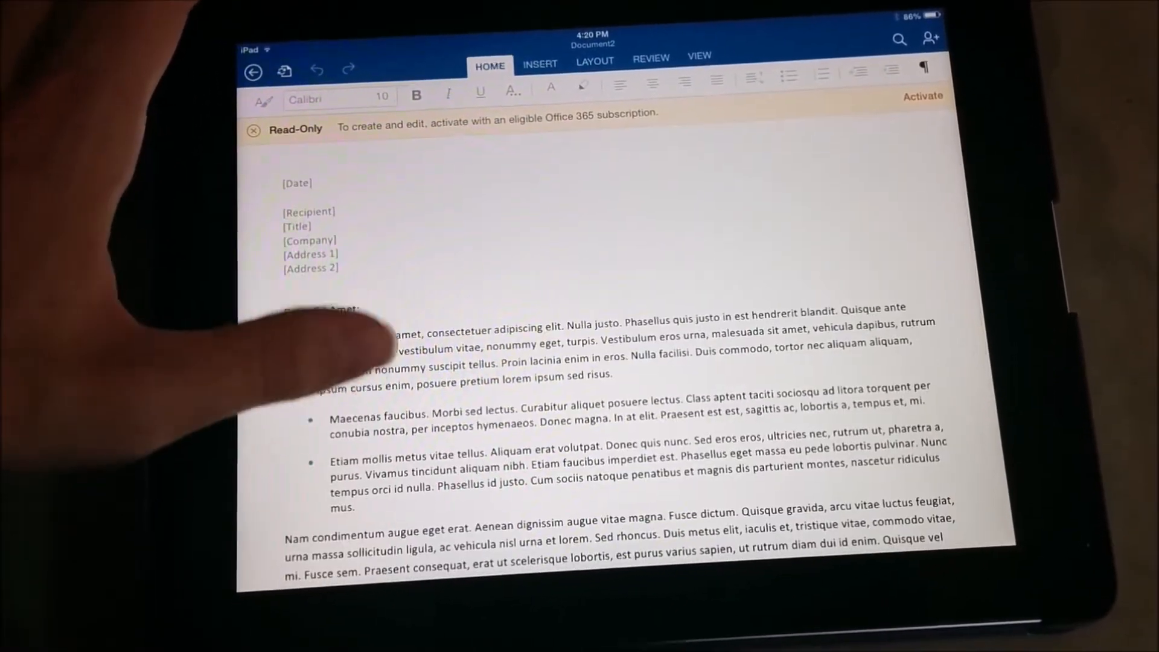
pyautogui.scroll(-3)
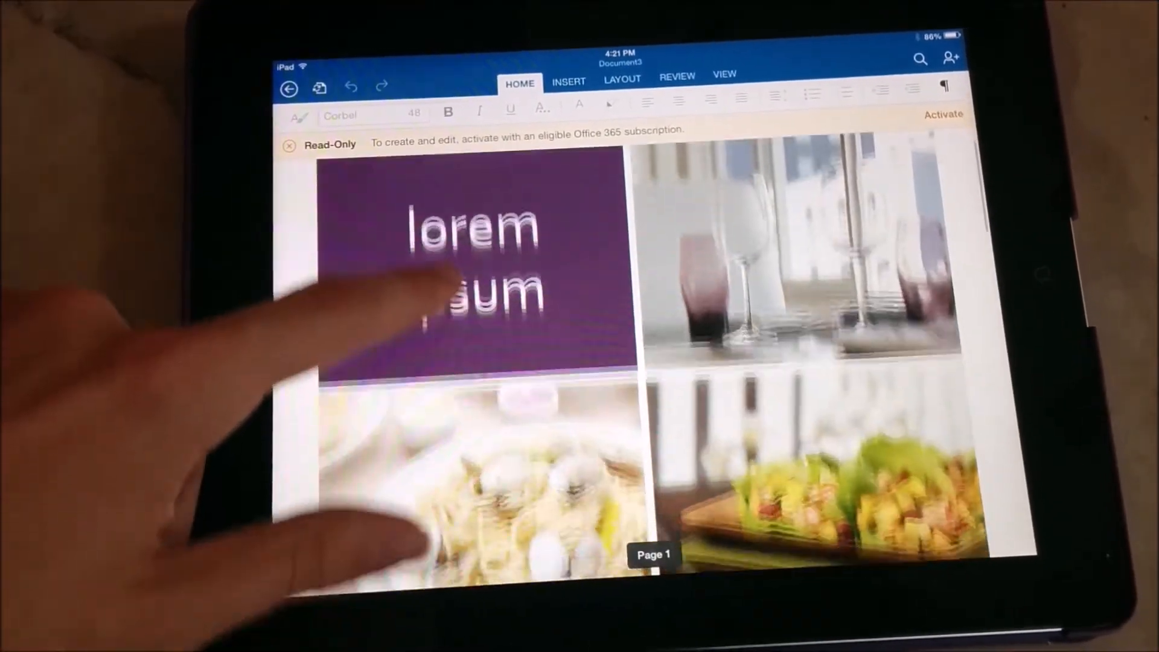
# Scroll the brochure to its second page before switching to PowerPoint's theme gallery
pyautogui.scroll(-3)
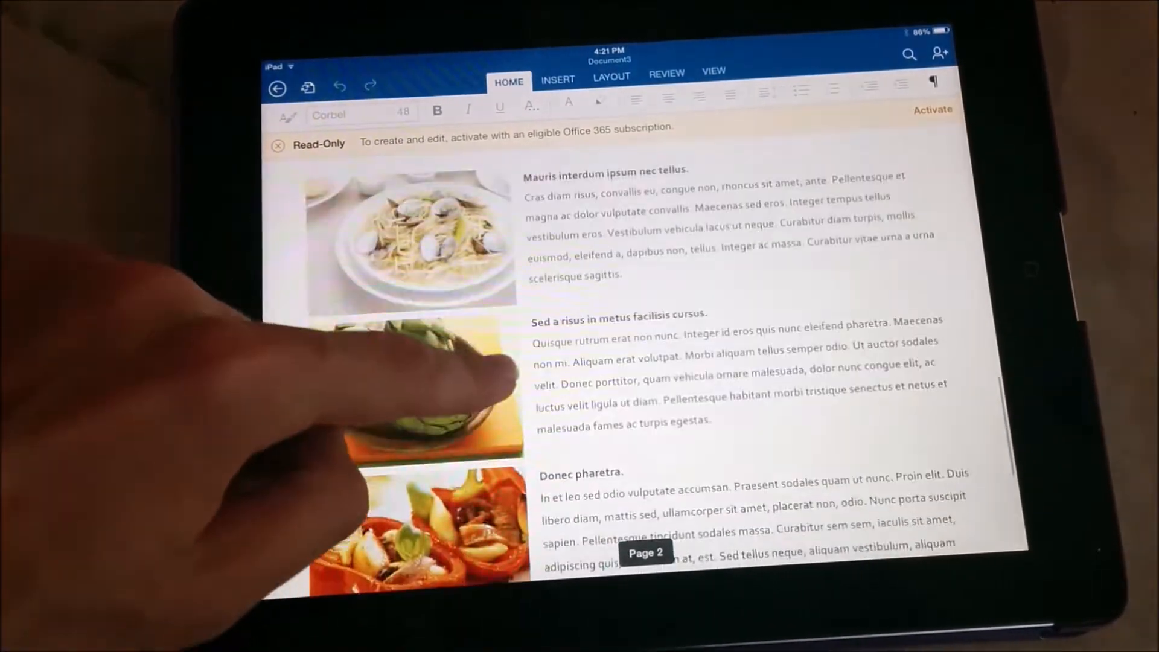
pyautogui.scroll(-3)
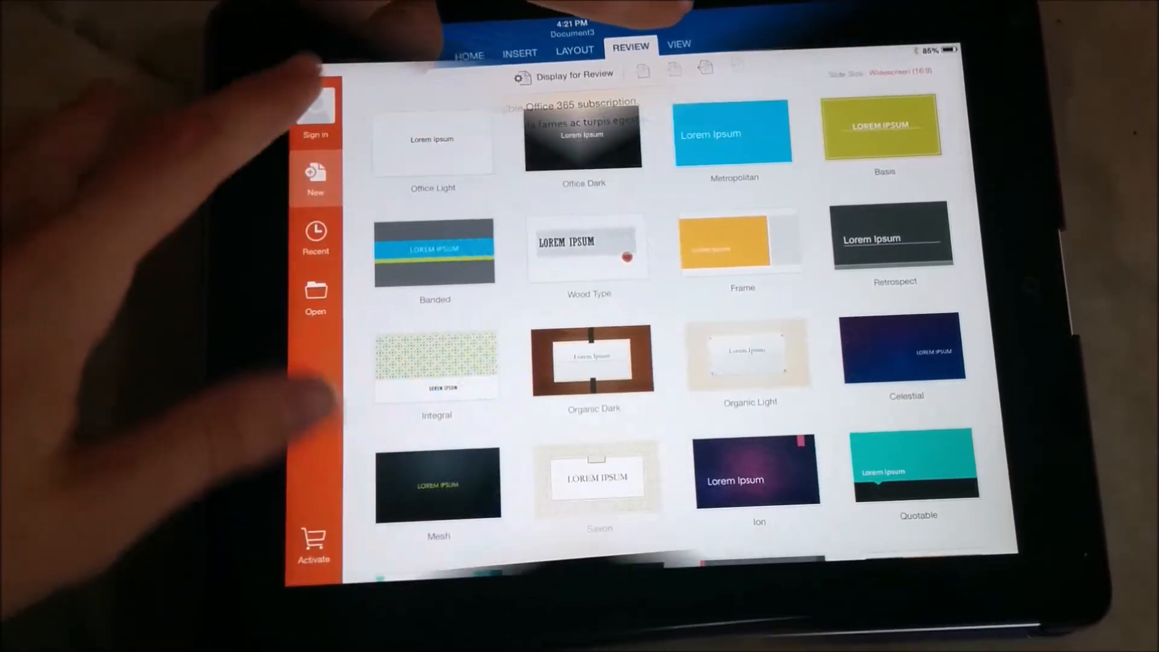
# Create a new read-only presentation from the Banded theme
pyautogui.scroll(-3)
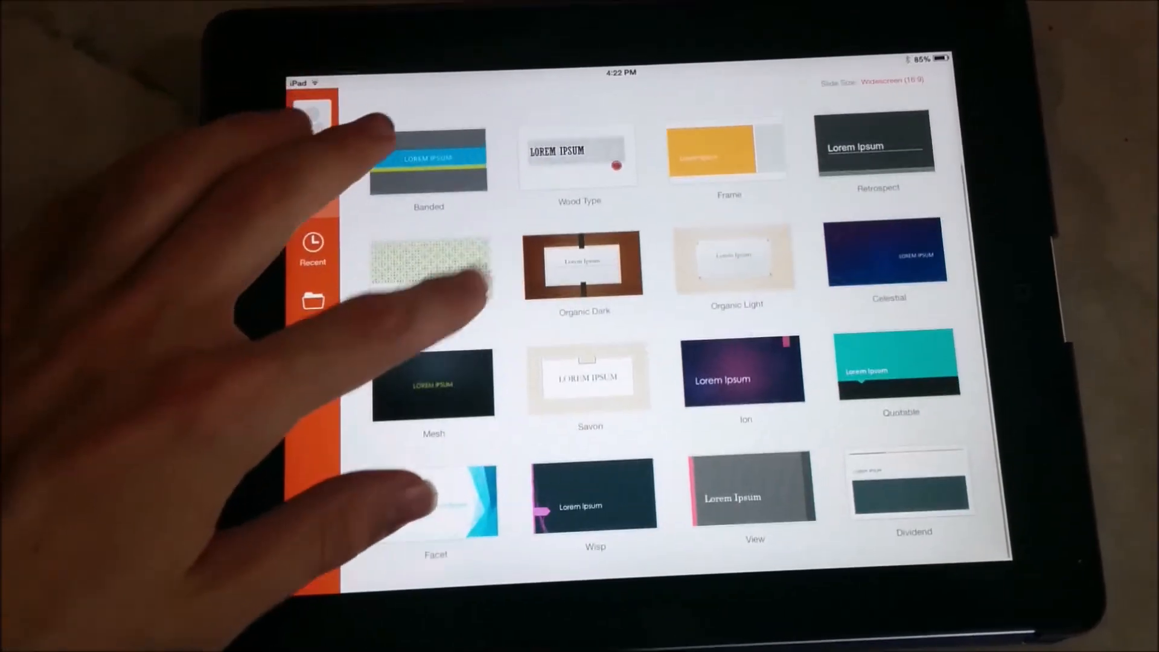
pyautogui.scroll(-3)
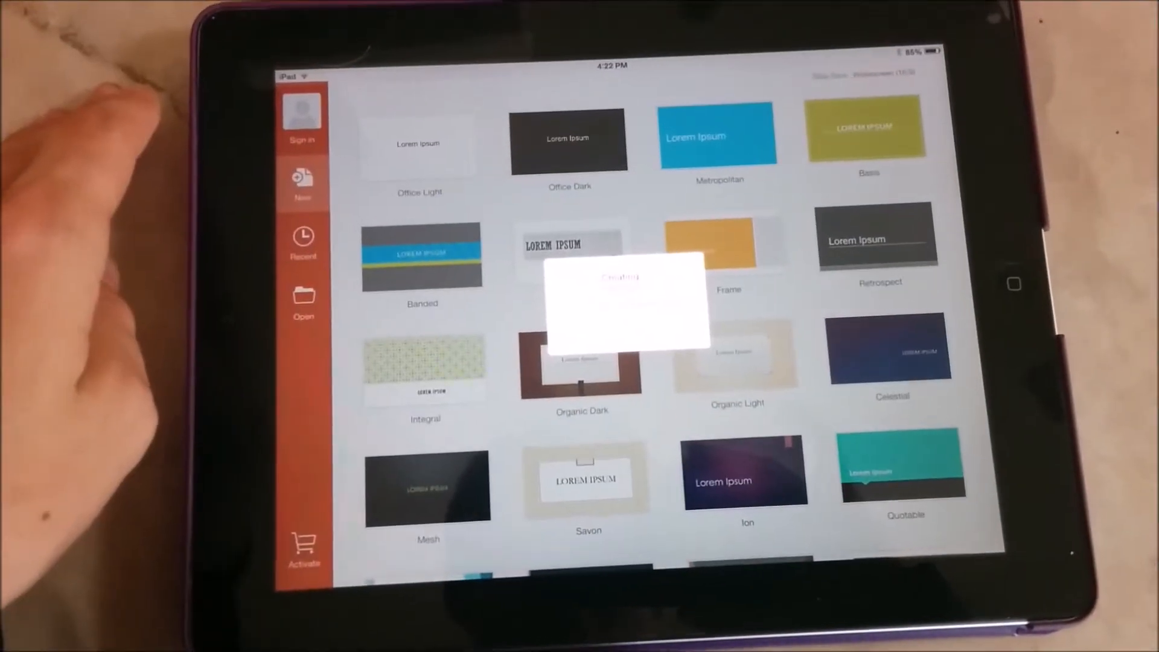
pyautogui.click(422, 256)
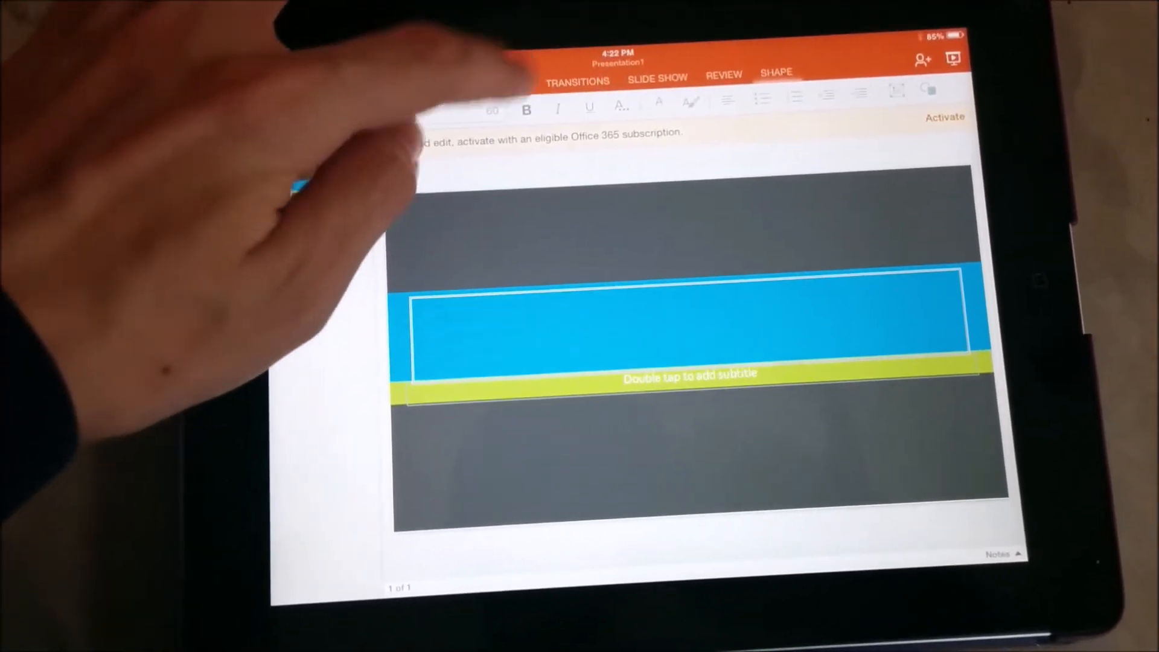
# Leave Banded, open the Facet theme and its Insert options, then go back for the Integral theme
pyautogui.click(488, 75)
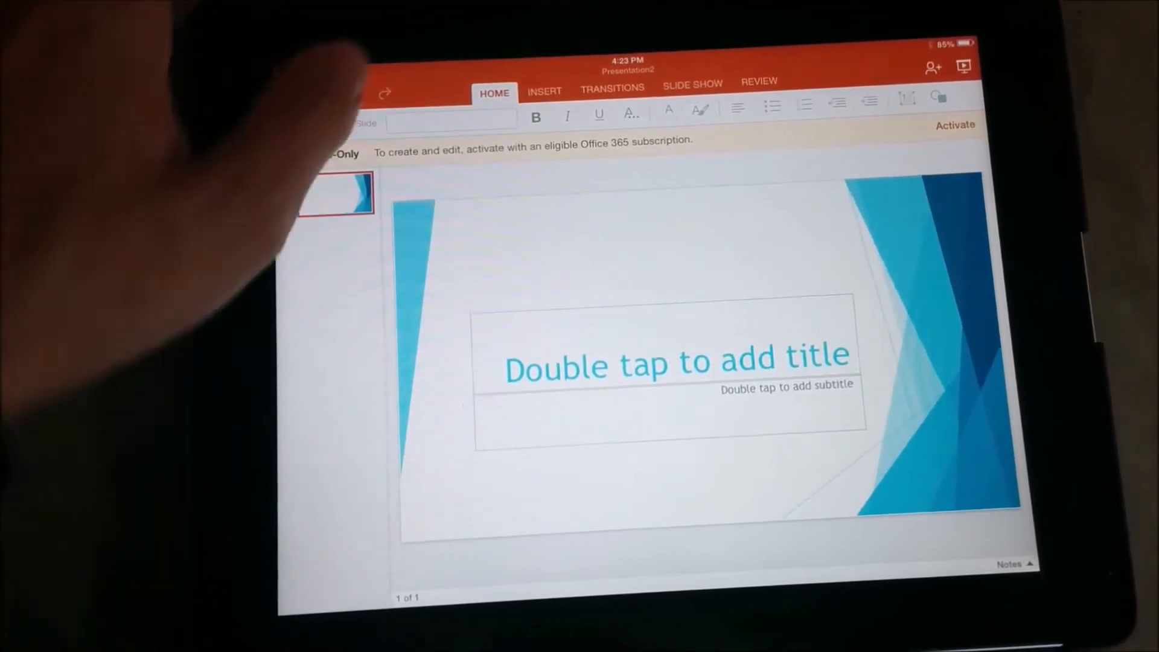
pyautogui.click(545, 92)
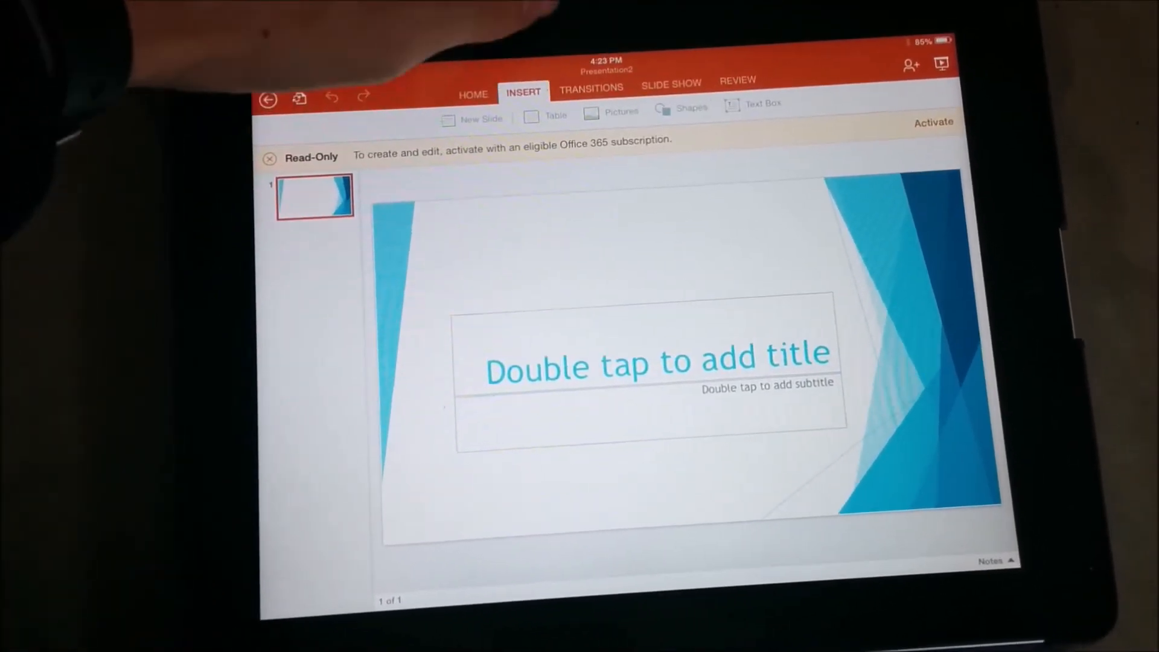
pyautogui.click(592, 92)
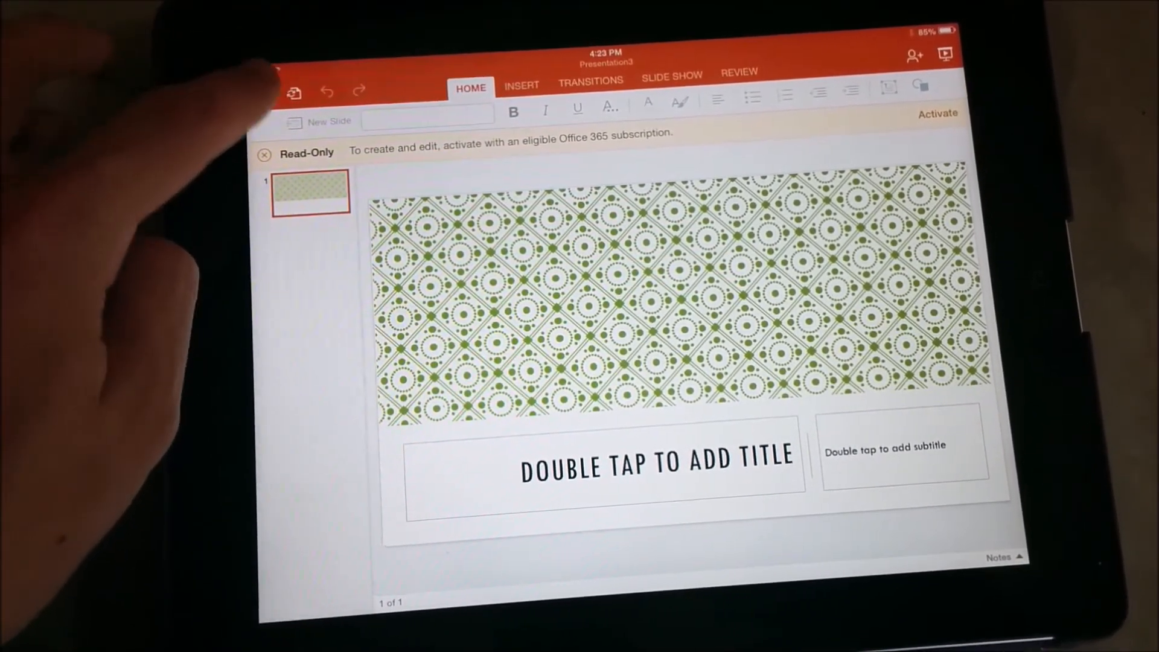
# Go to the file locations, bring up the subscription Activate prompt and cancel it
pyautogui.click(296, 89)
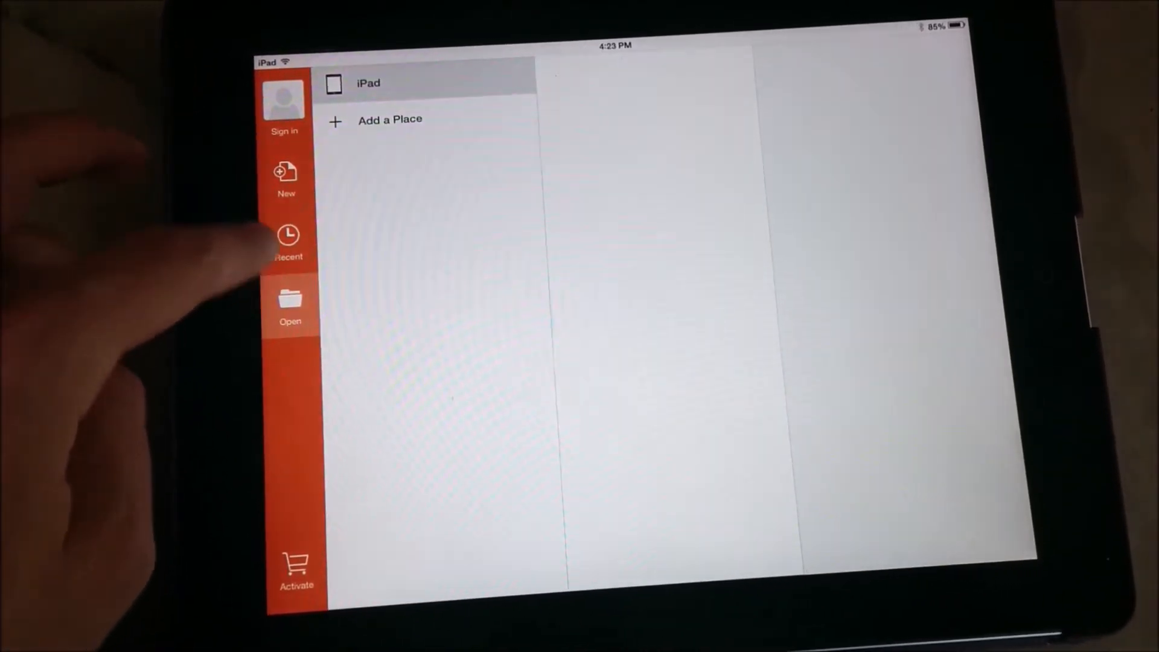
pyautogui.click(285, 99)
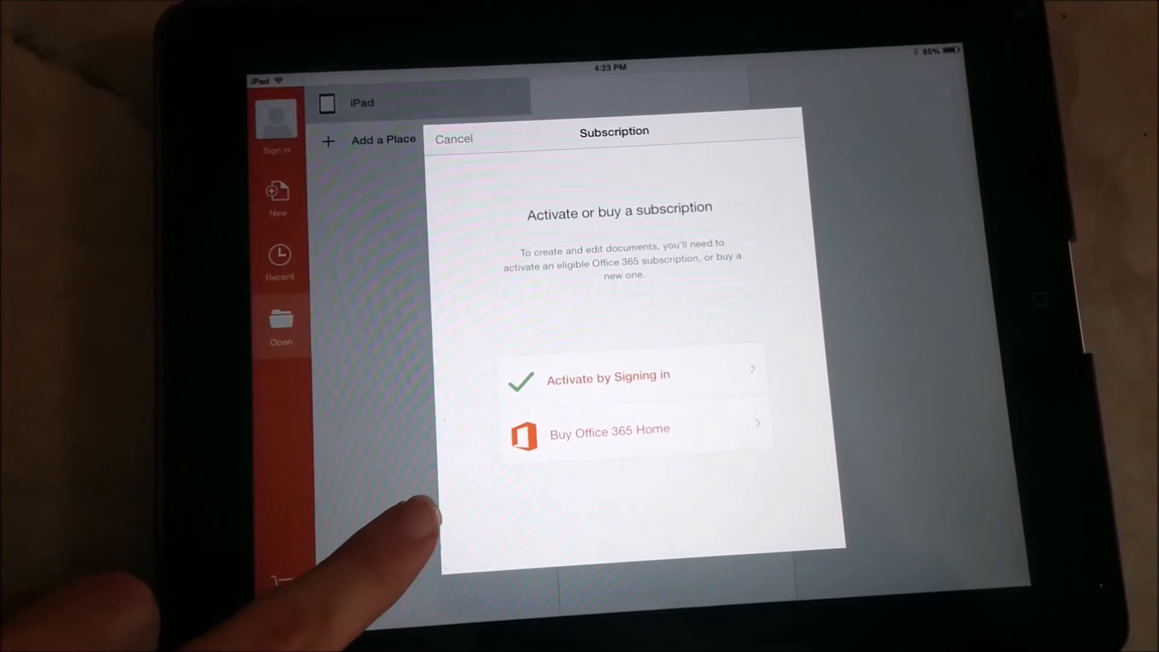
pyautogui.click(454, 139)
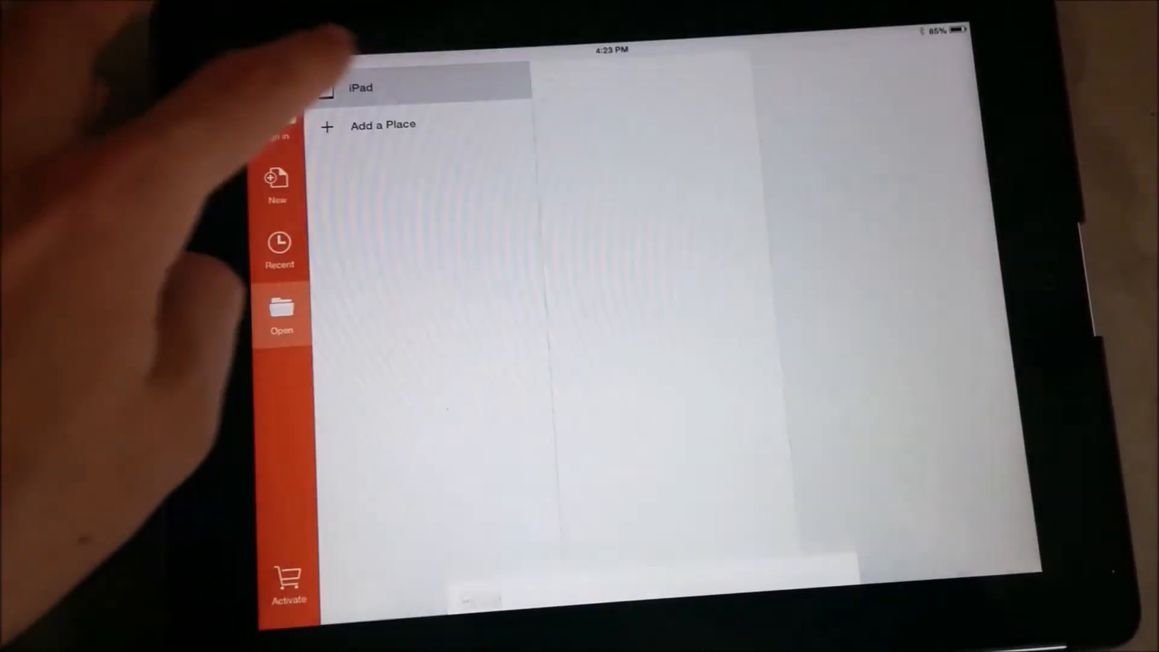
# Return to the theme gallery and start a new presentation from the Ion theme
pyautogui.click(276, 187)
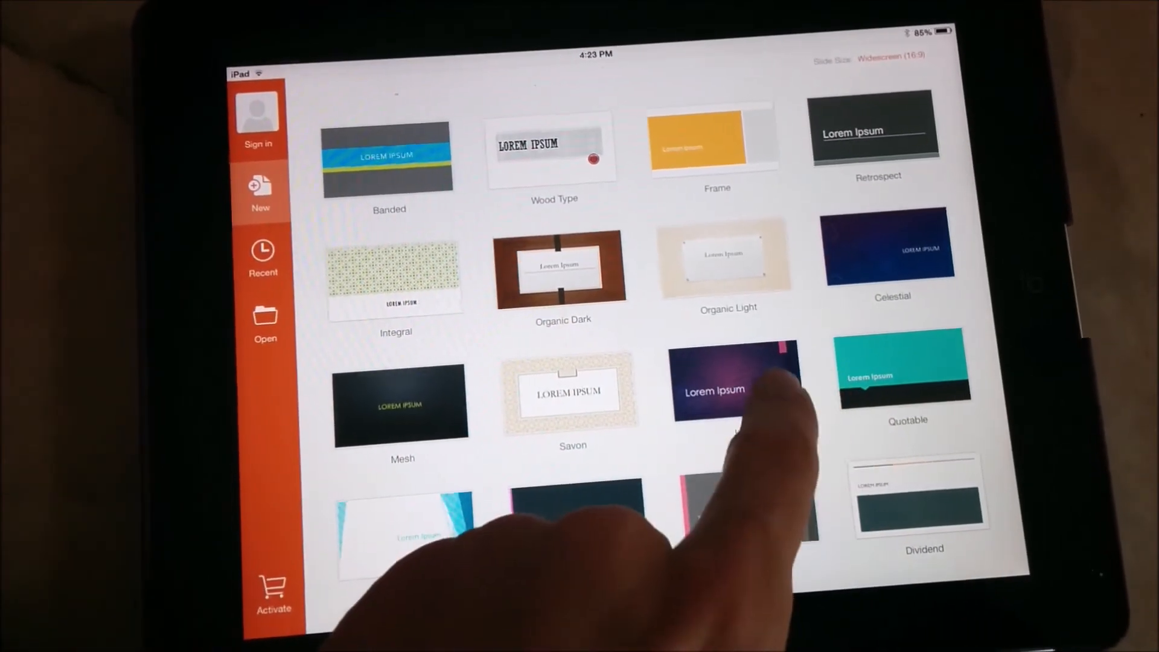
pyautogui.click(729, 386)
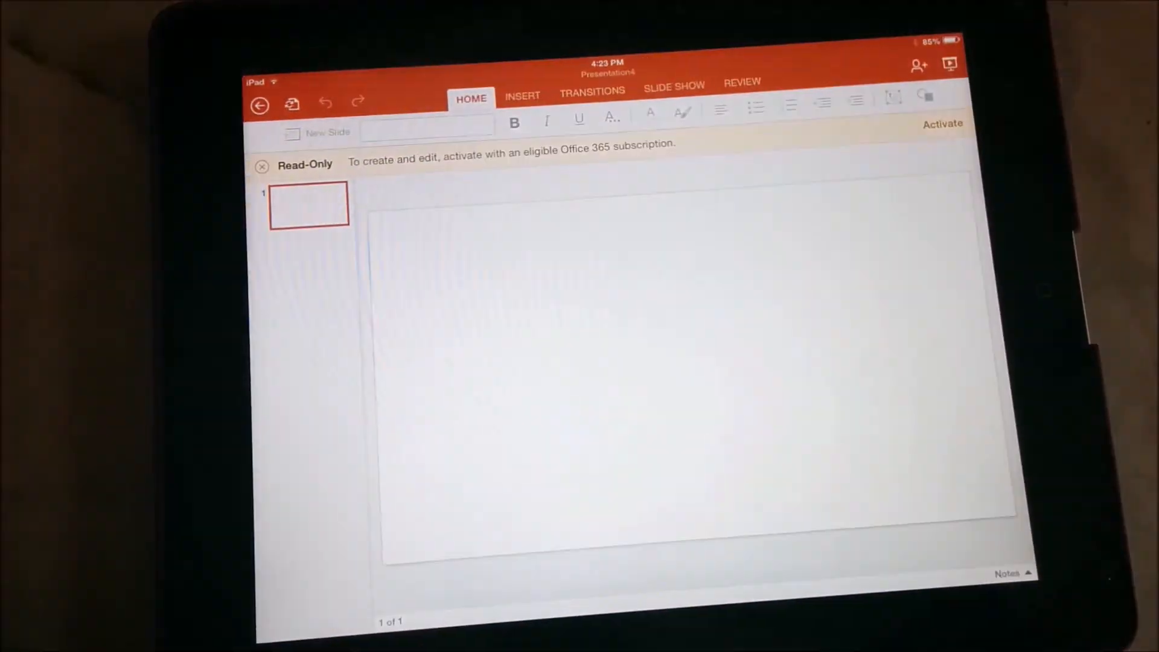